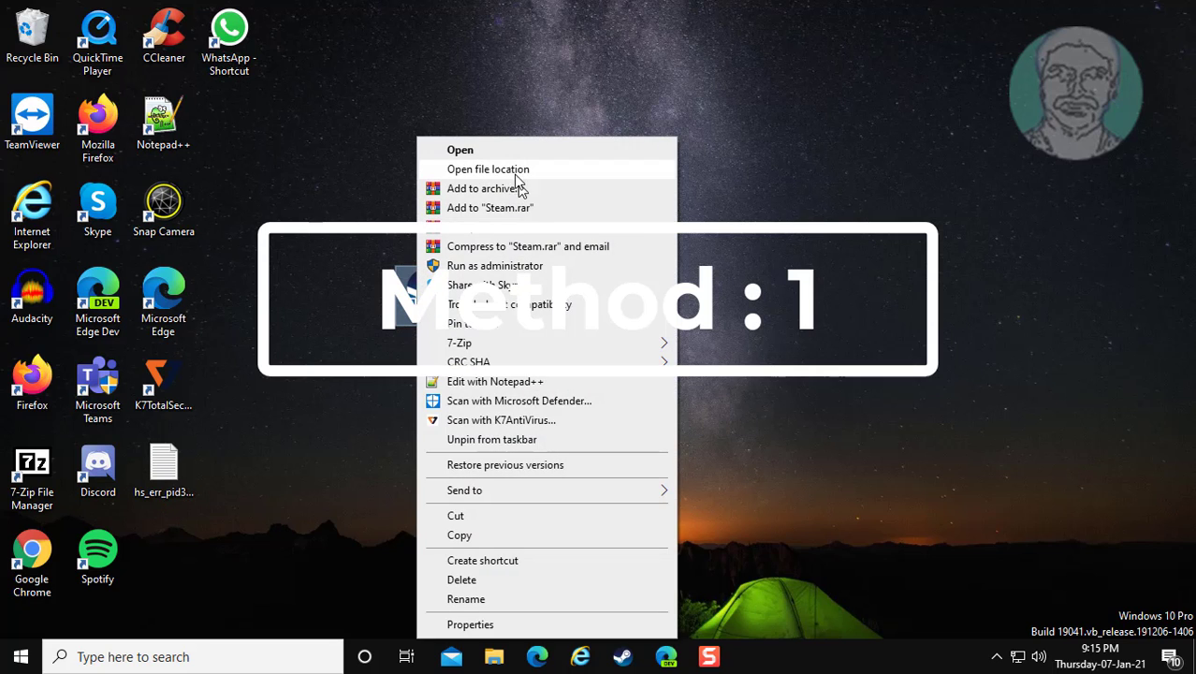
Open Steam's install folder from its shortcut and bring up steam.exe's context menu
left_click(487, 168)
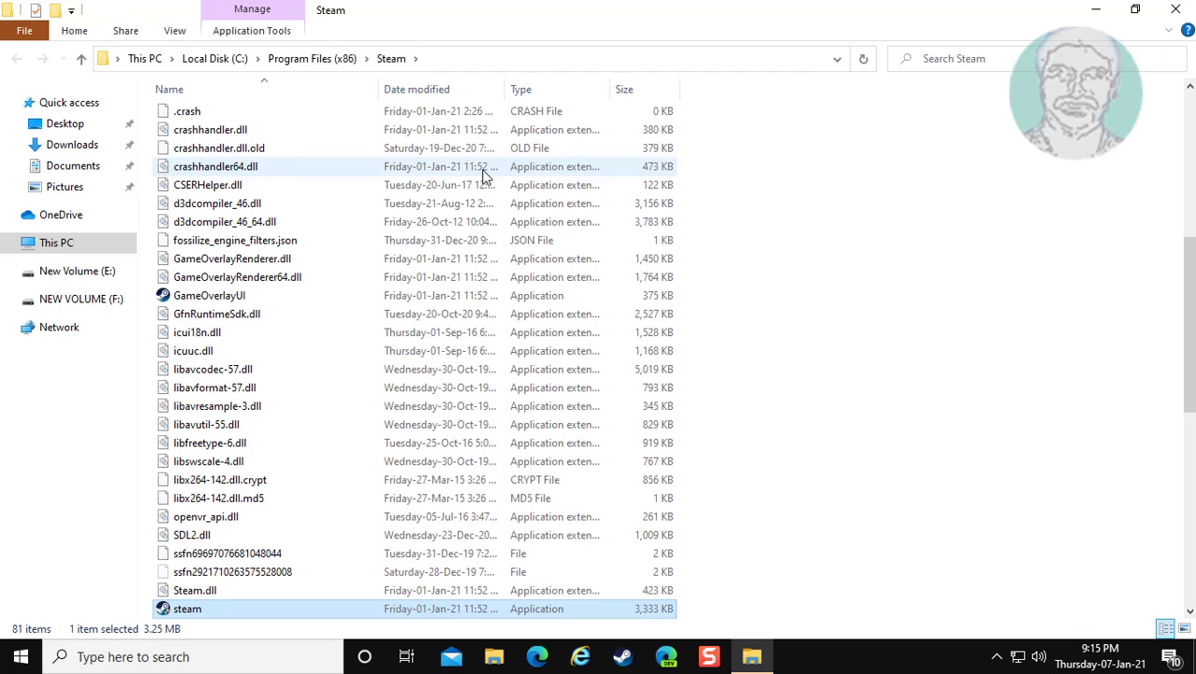
scroll("down", 3)
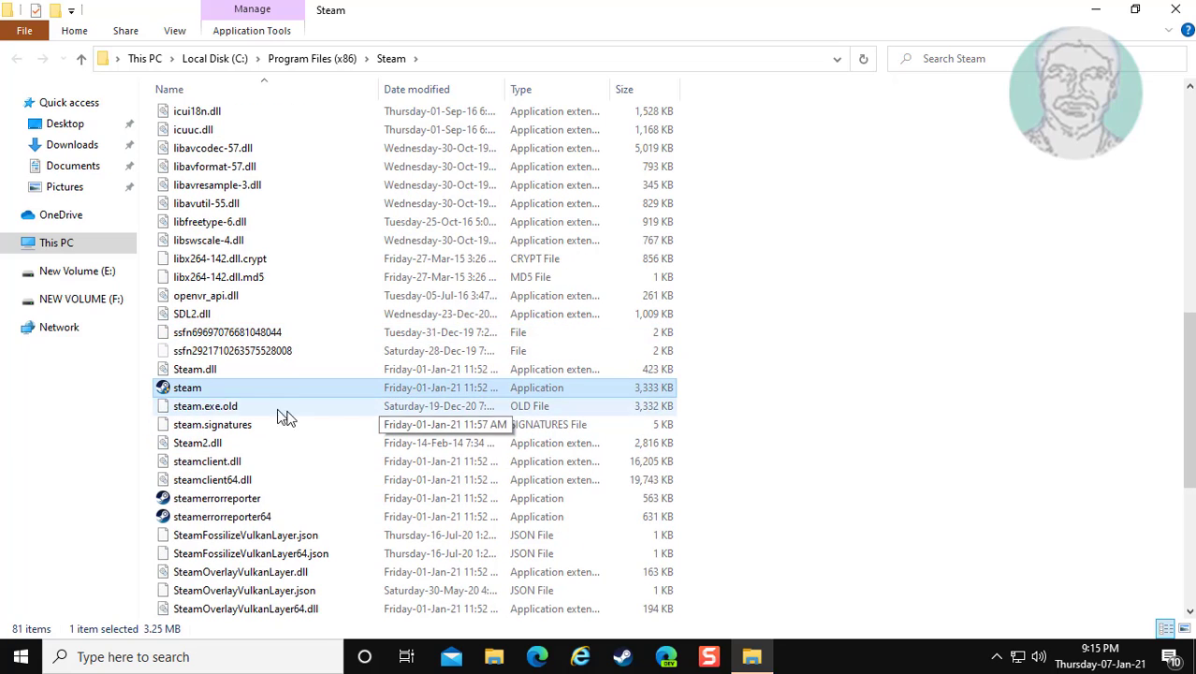
right_click(187, 388)
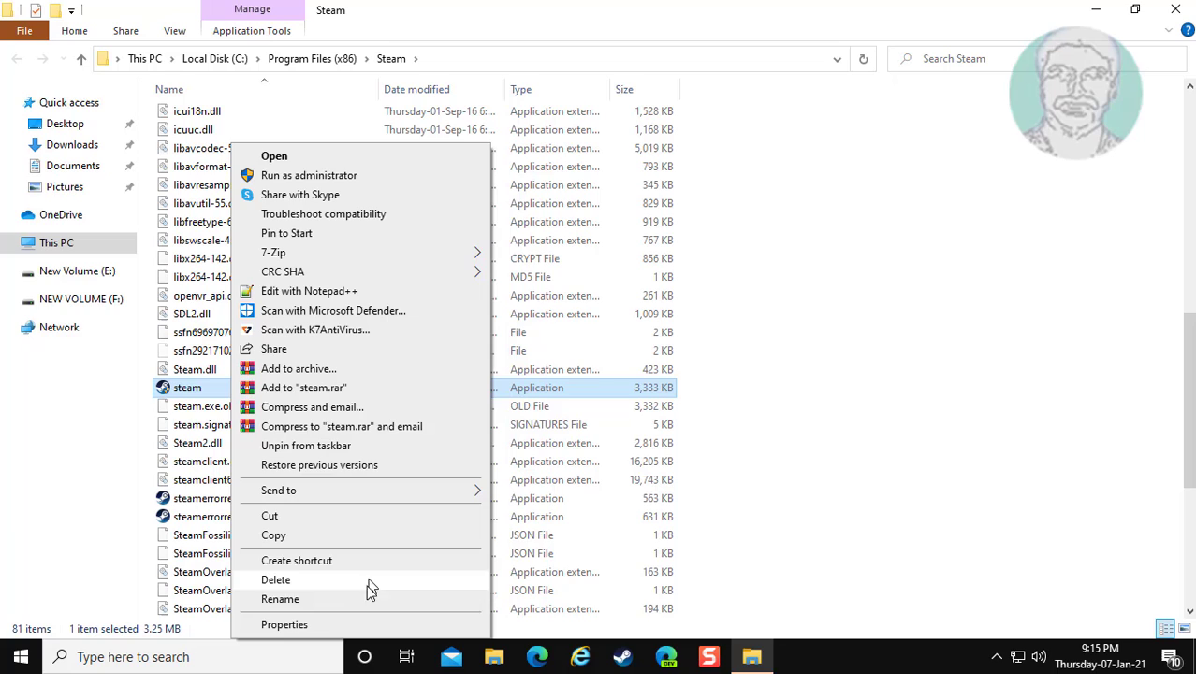
Set steam.exe to Windows XP (Service Pack 3) compatibility mode with Run as administrator, and apply it
left_click(285, 625)
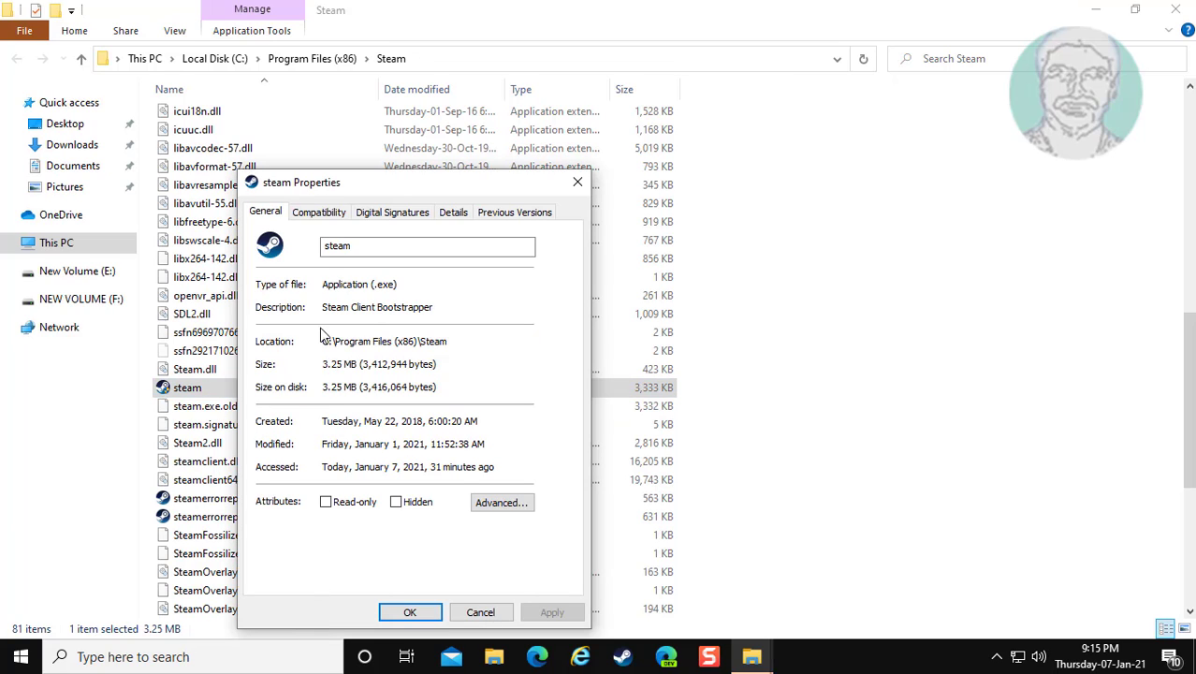
left_click(318, 212)
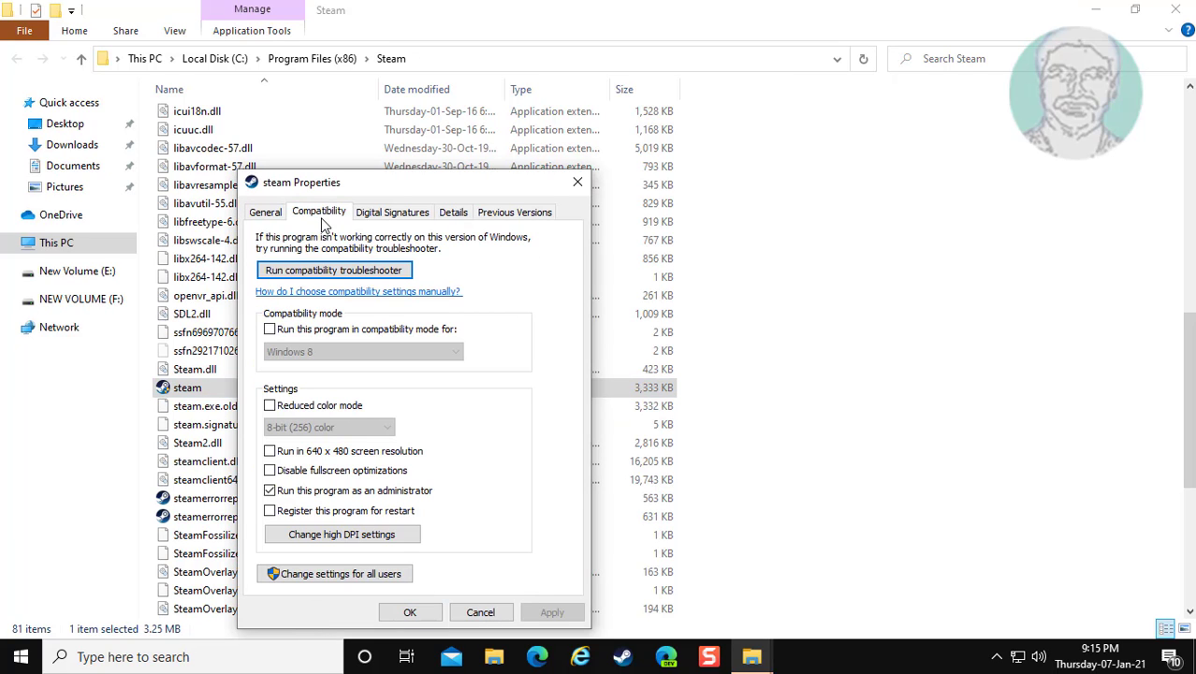
mouse_move(279, 351)
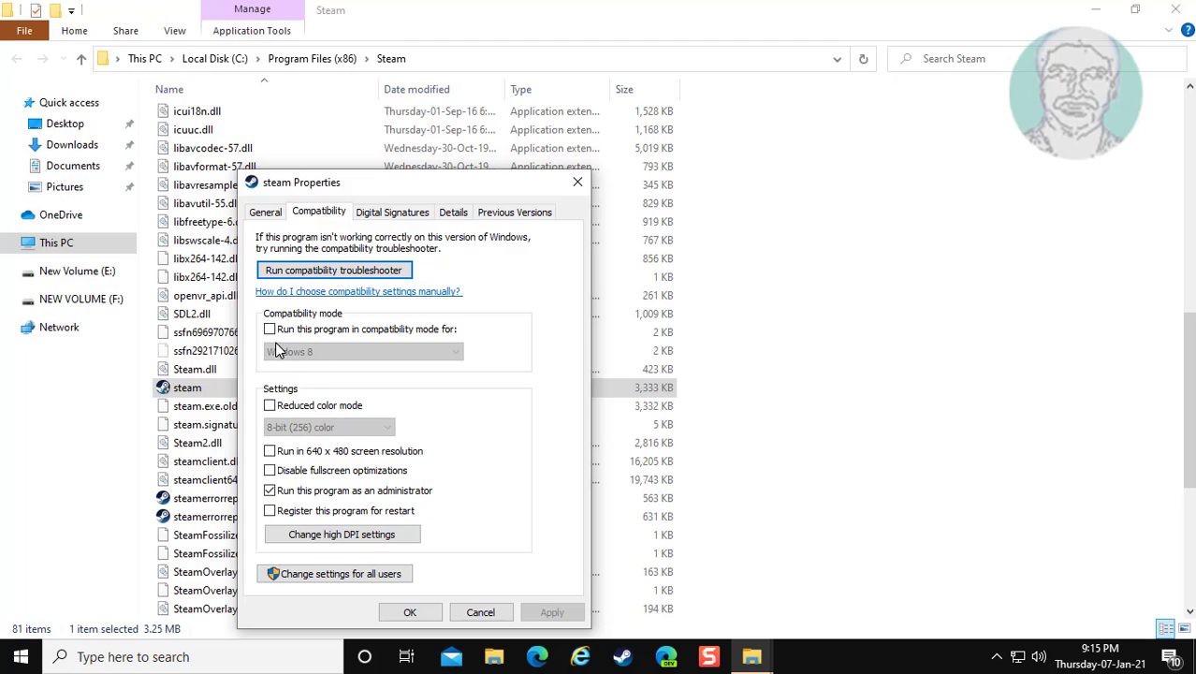
left_click(269, 329)
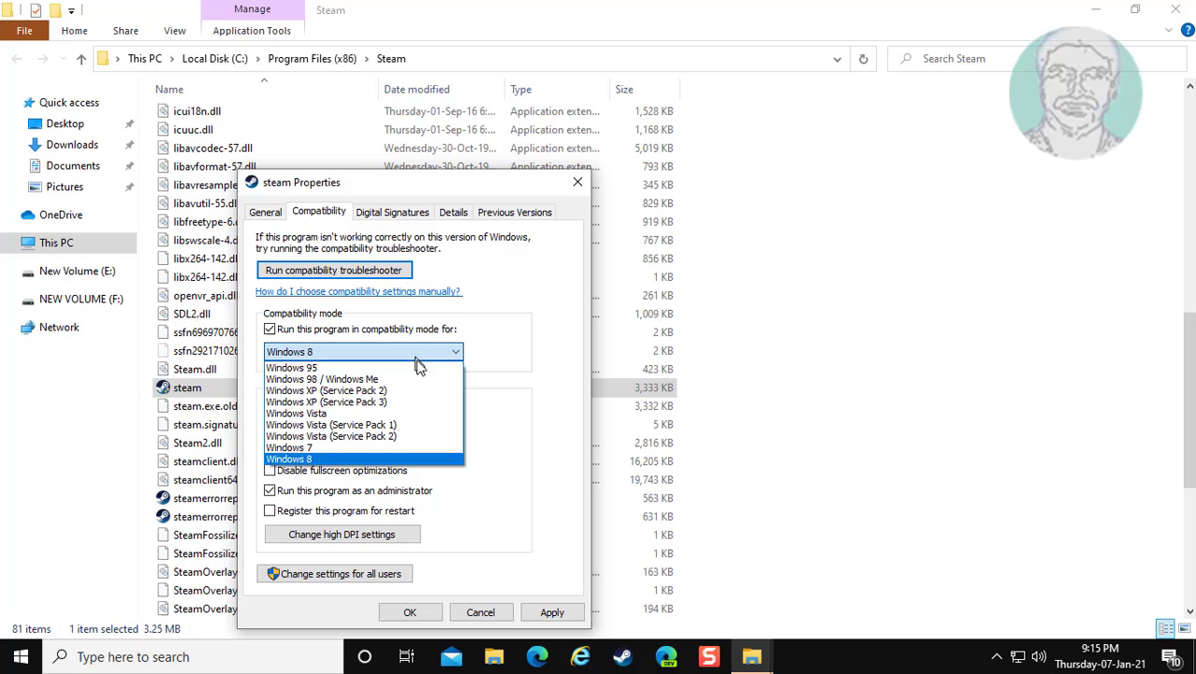
left_click(326, 401)
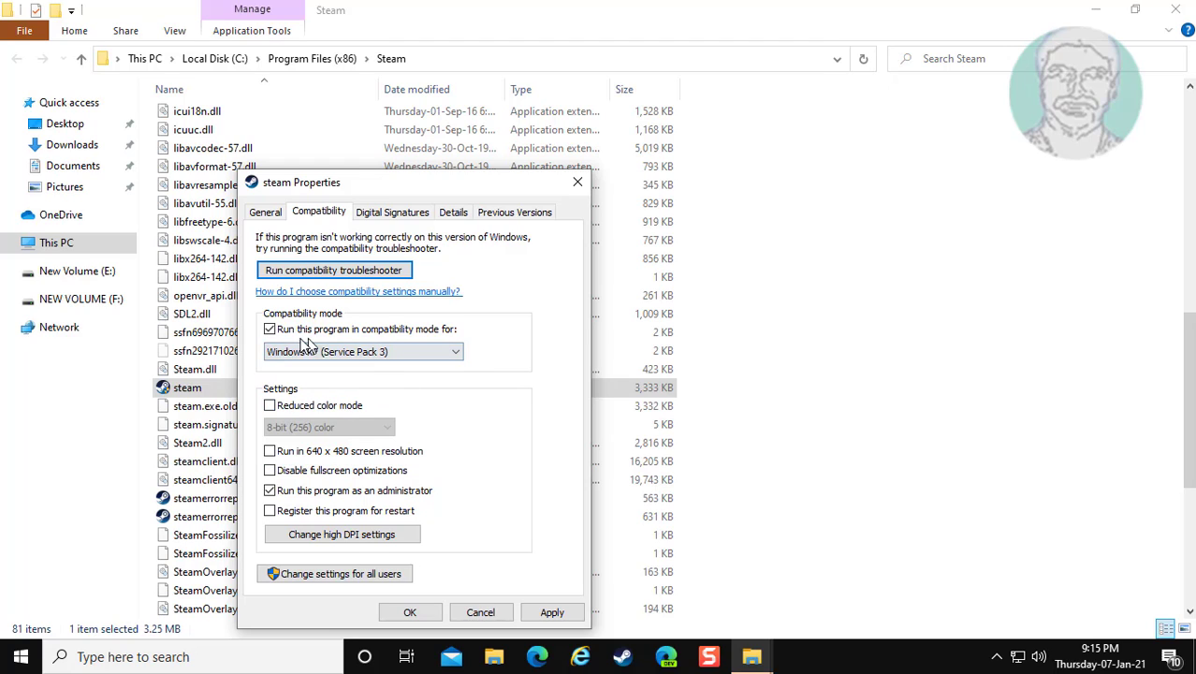
left_click(363, 352)
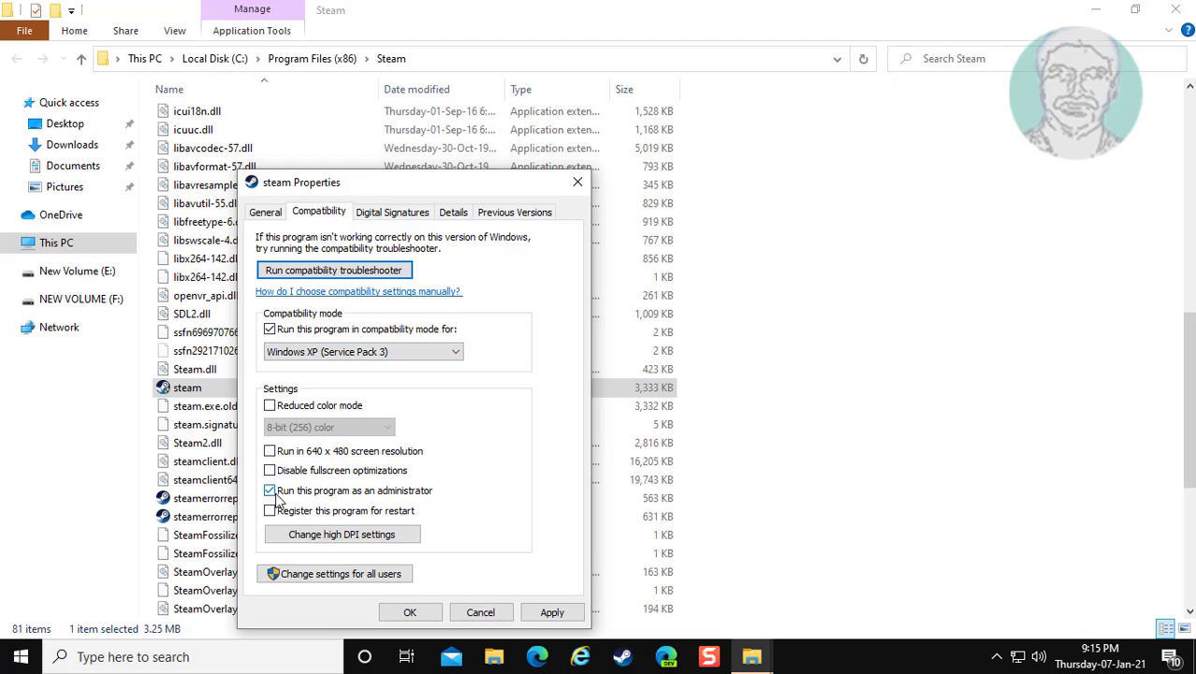
left_click(269, 491)
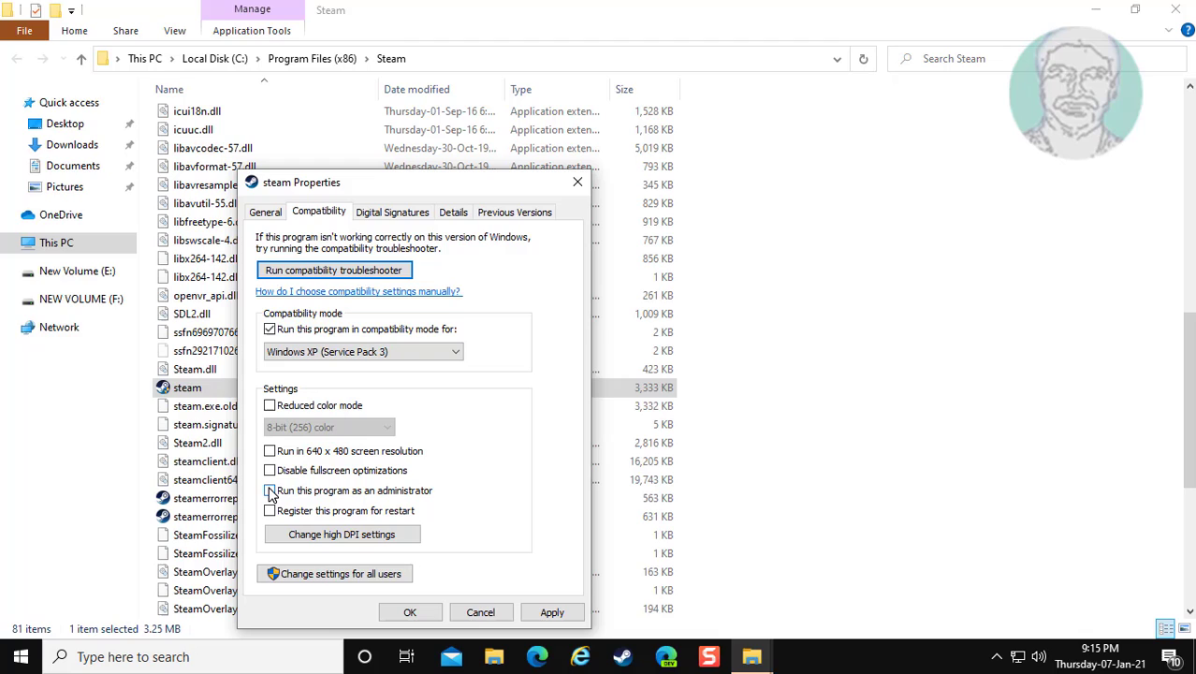
left_click(269, 490)
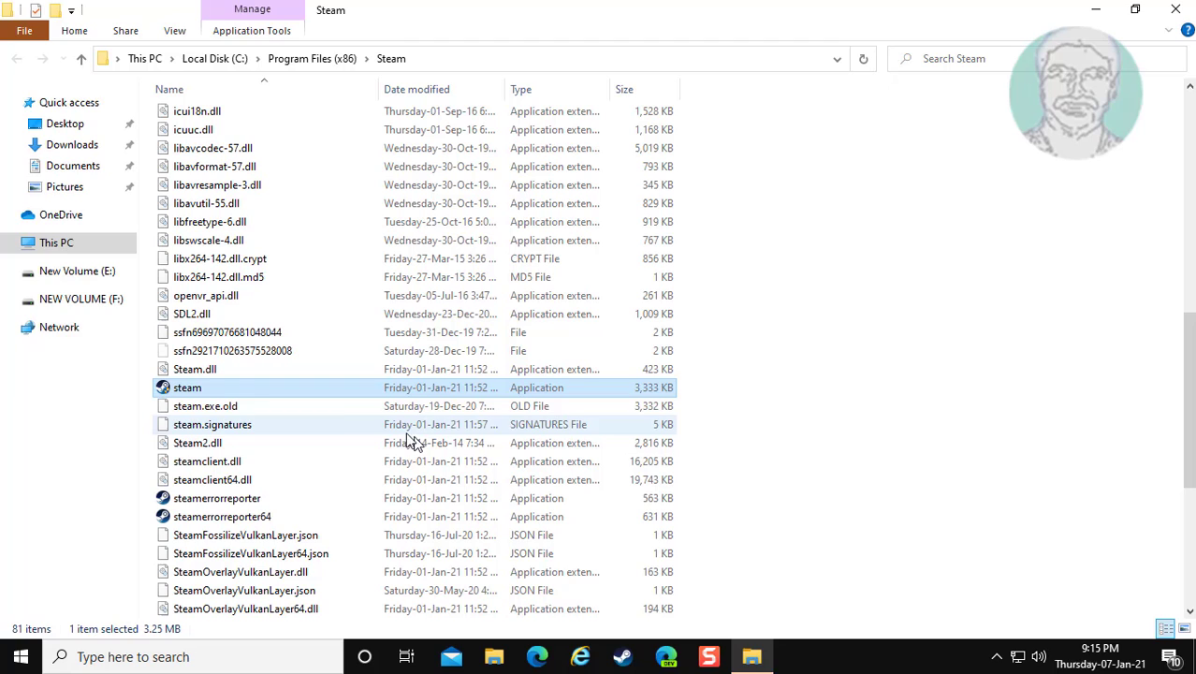
Launch steam.exe, grant the UAC administrator prompt, and start Steam again from its shortcut
double_click(187, 386)
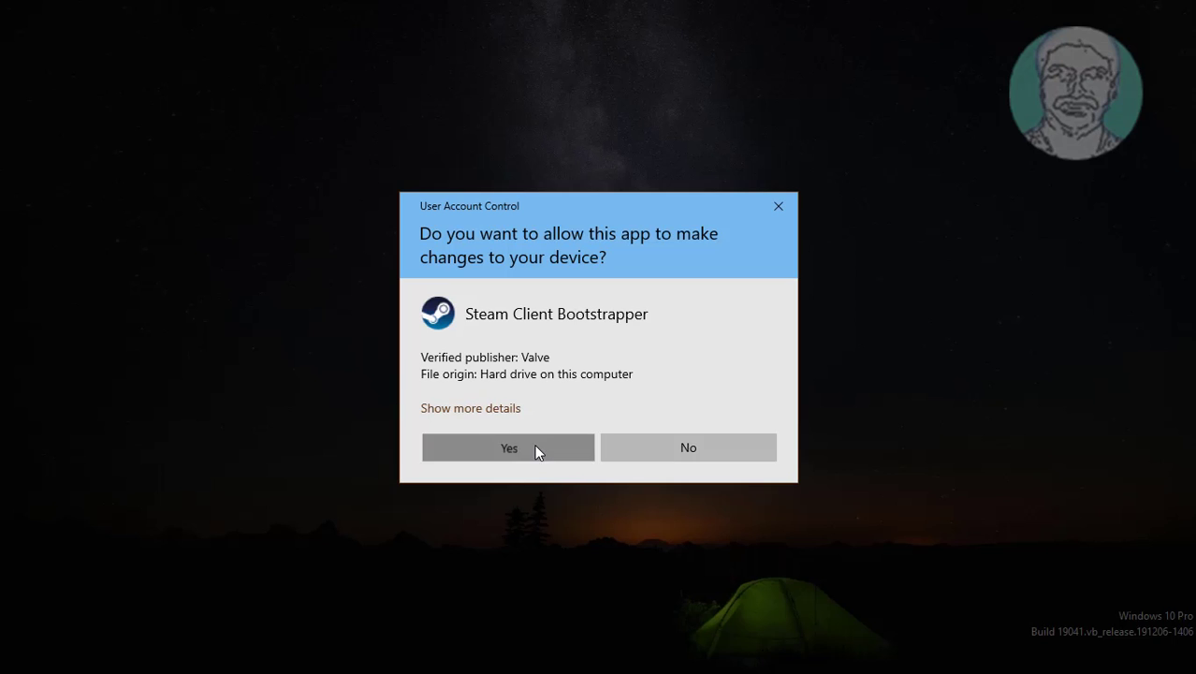
left_click(509, 447)
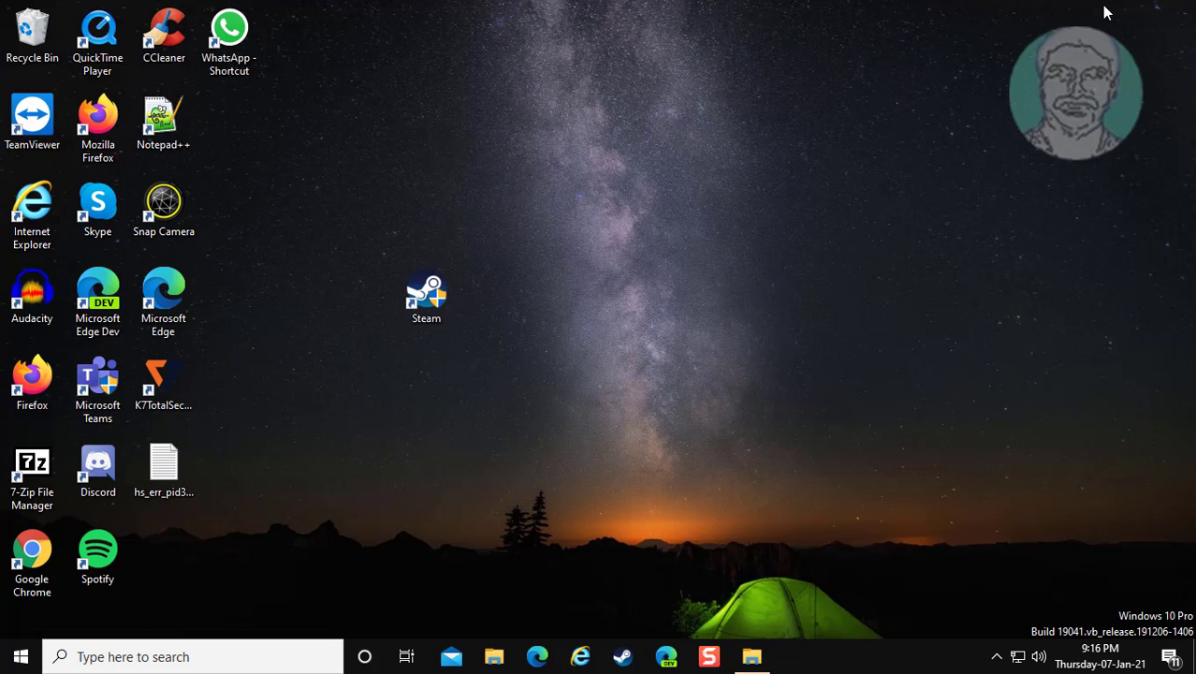
double_click(425, 296)
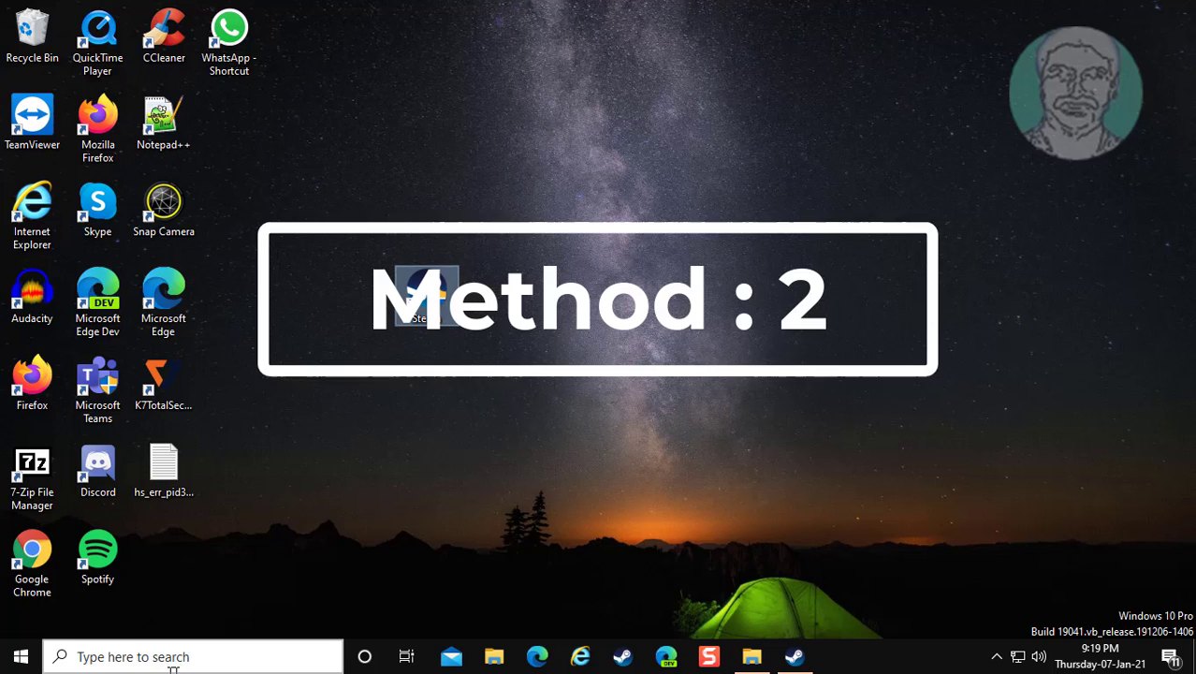
Run ncpa.cpl from Windows Search and bring up the Ethernet0 connection's context menu
left_click(188, 655)
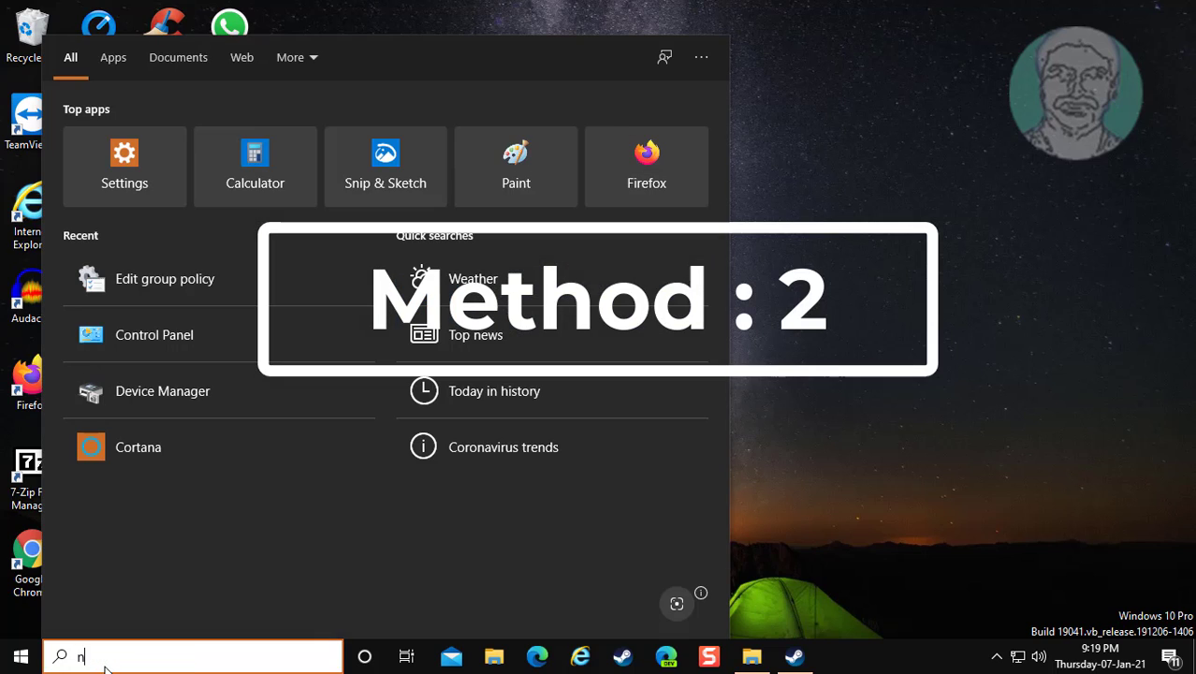
type("cpa.cpl")
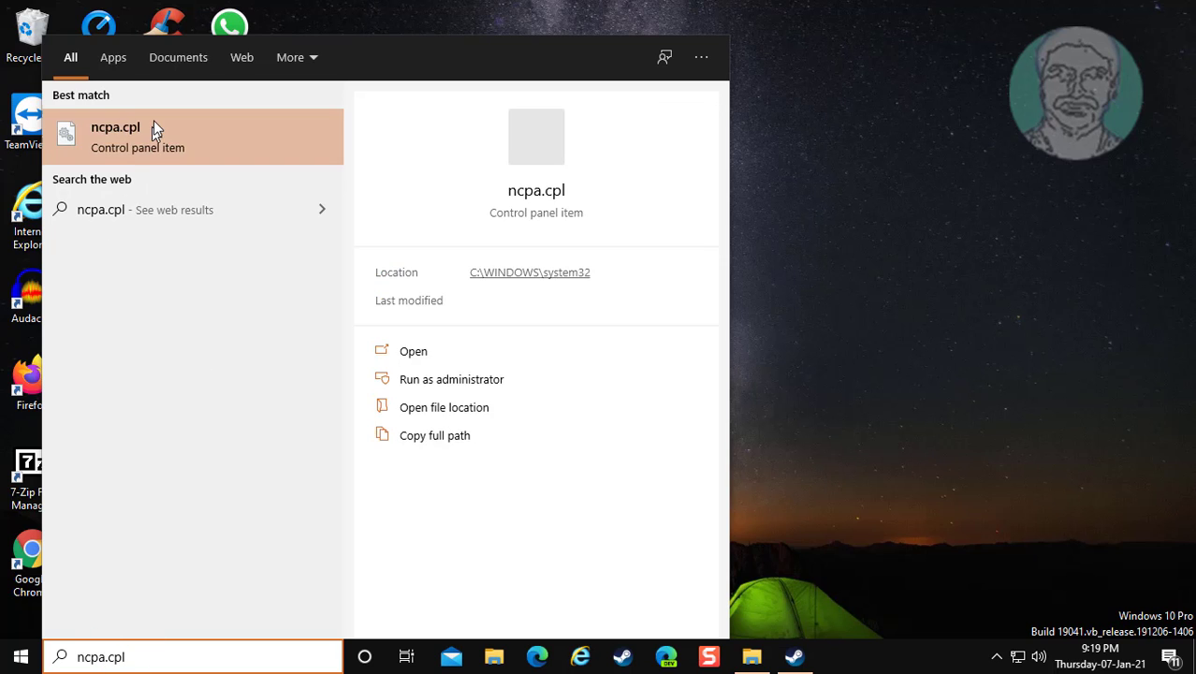
left_click(412, 352)
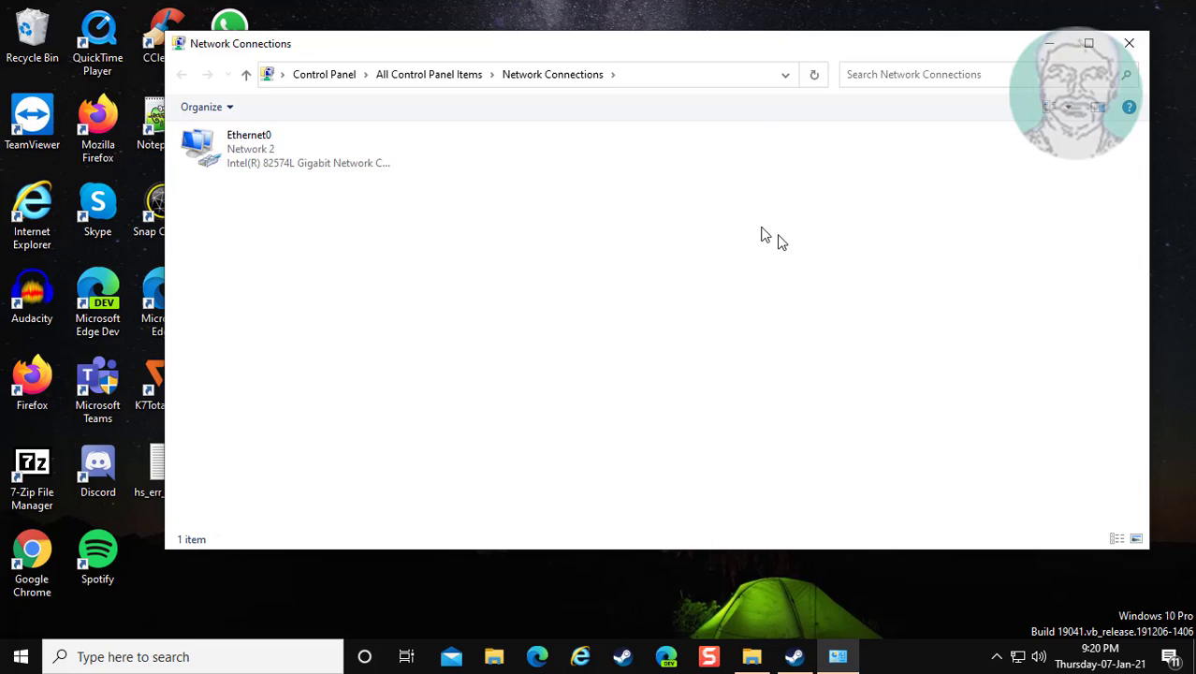
right_click(247, 148)
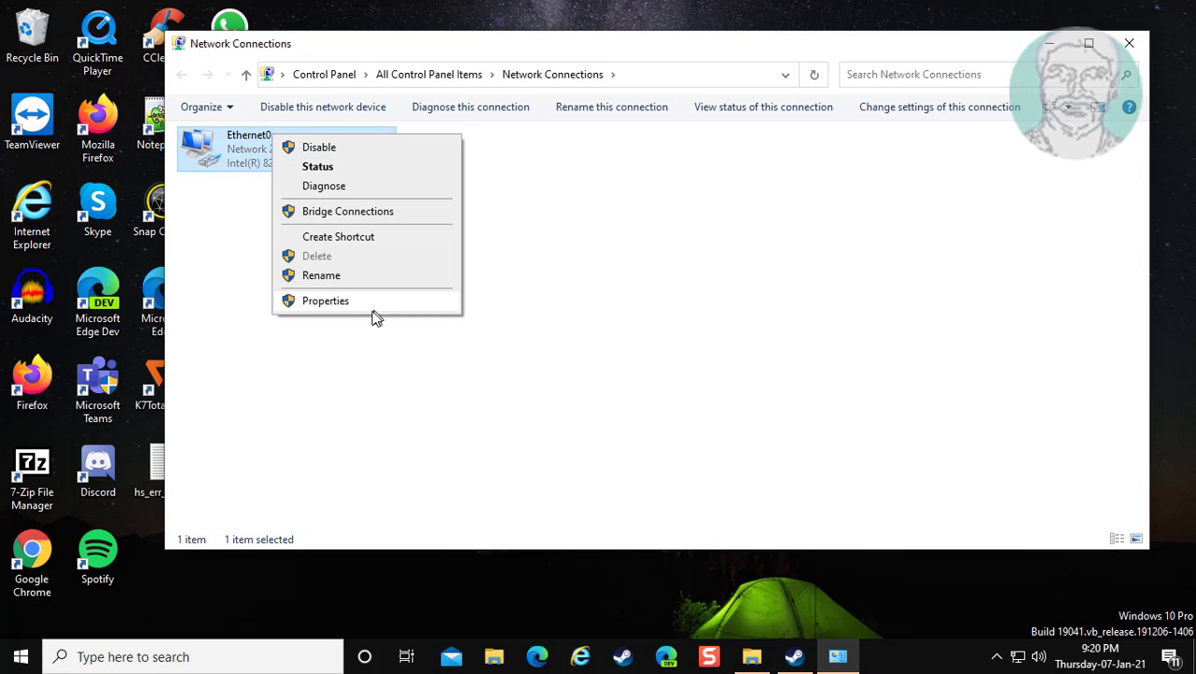
Open Ethernet0's IPv4 properties and switch to manually entered DNS server addresses
left_click(325, 300)
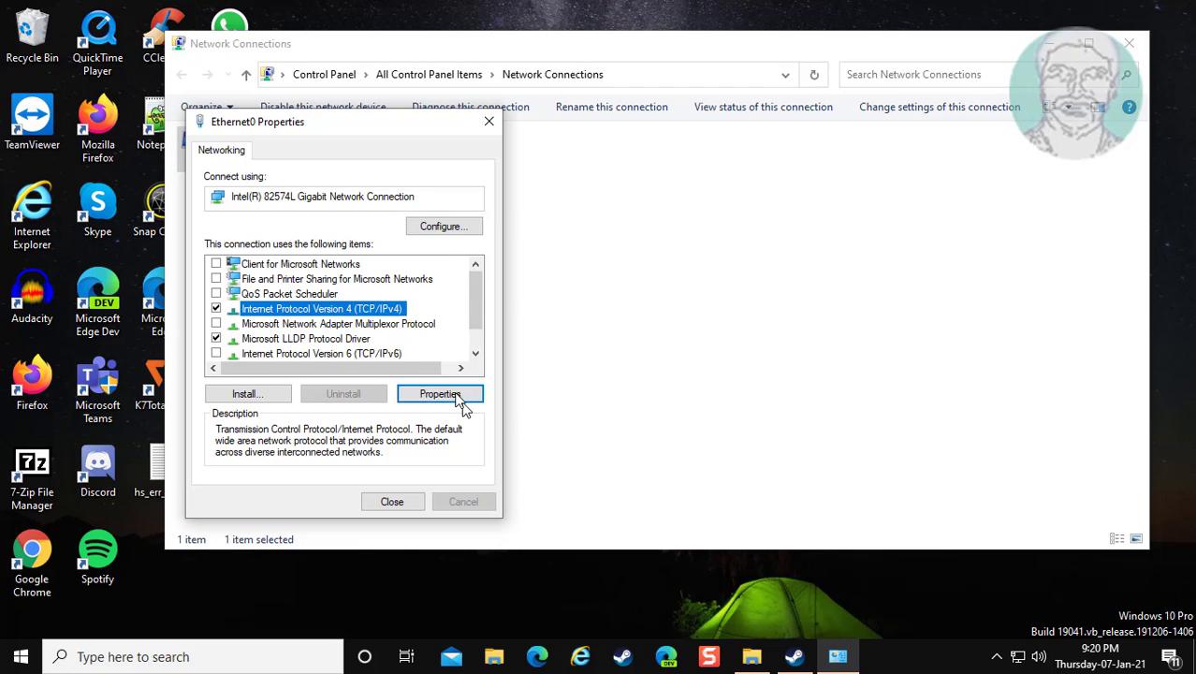
mouse_move(459, 328)
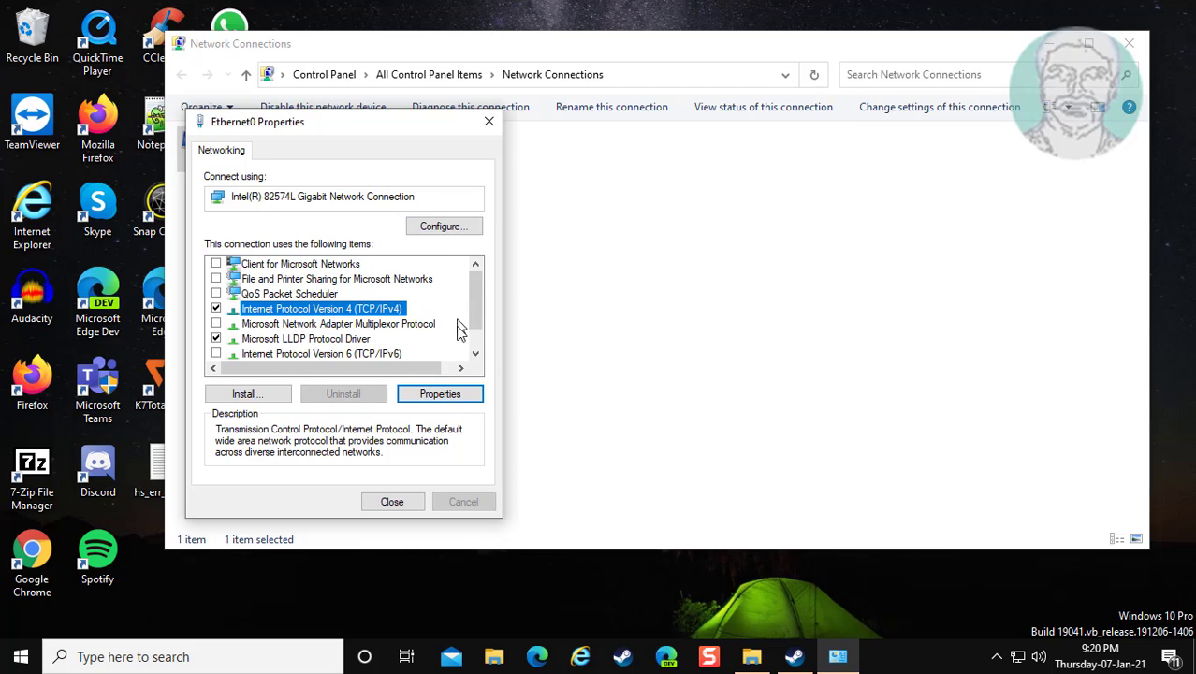
left_click(439, 394)
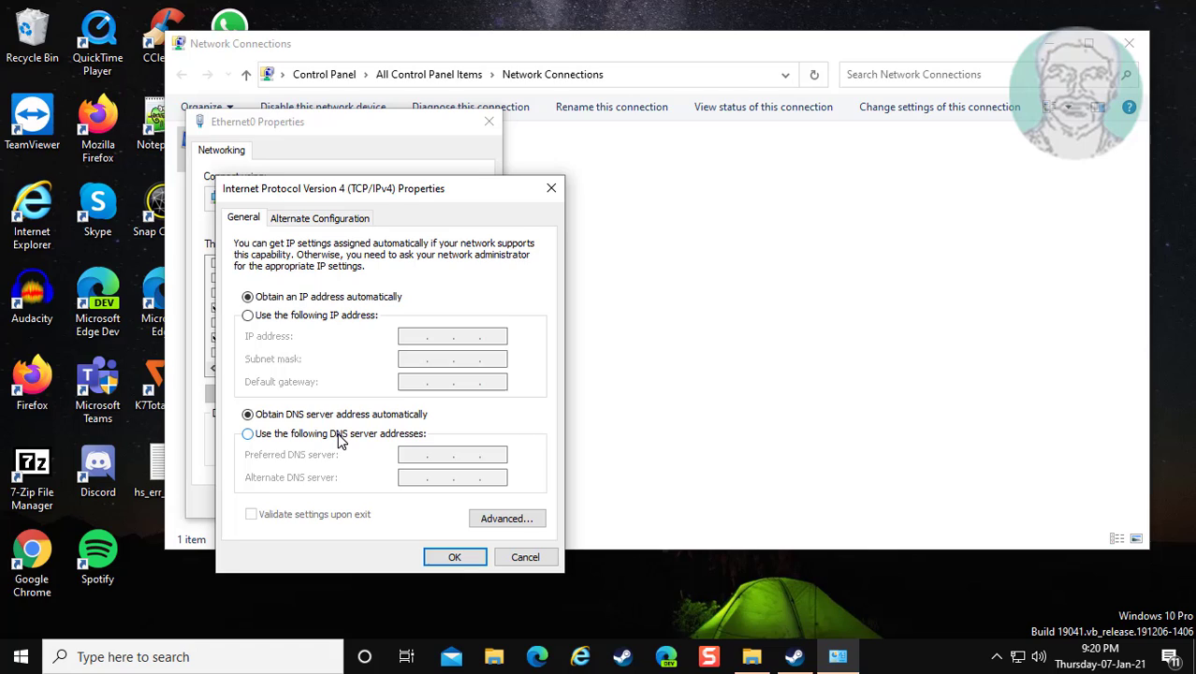
left_click(247, 434)
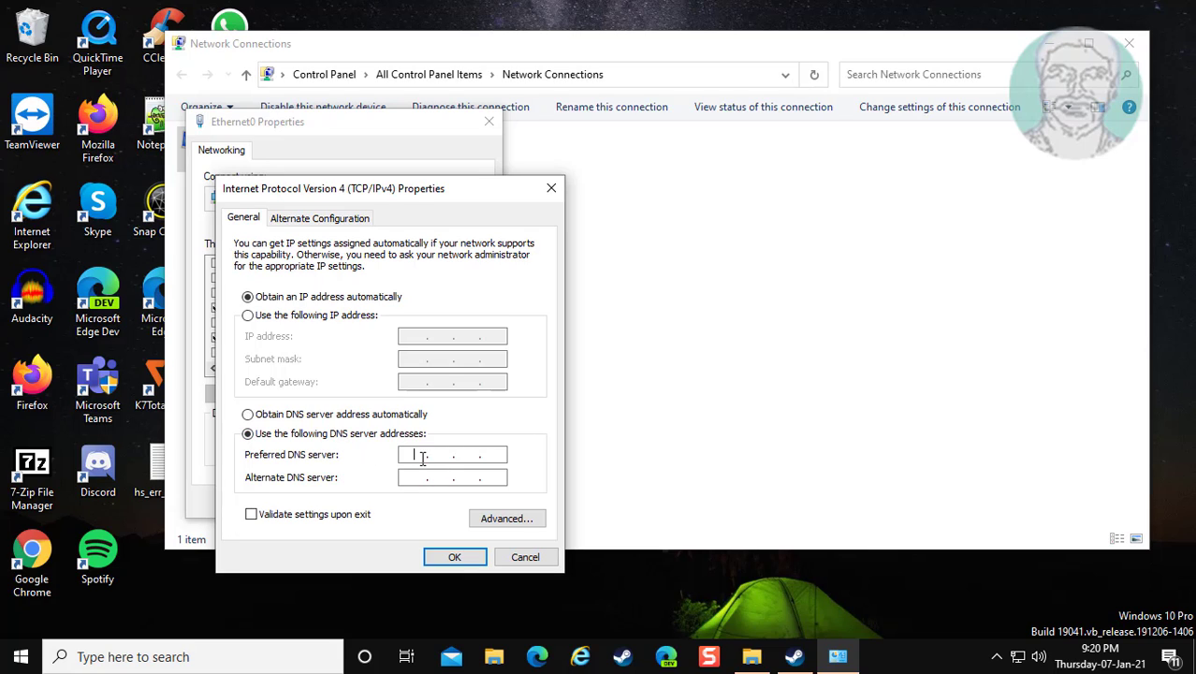
Enter DNS servers 8.8.8.8 and 8.8.4.4, confirm them and close the Ethernet0 properties
type("8.8.8.")
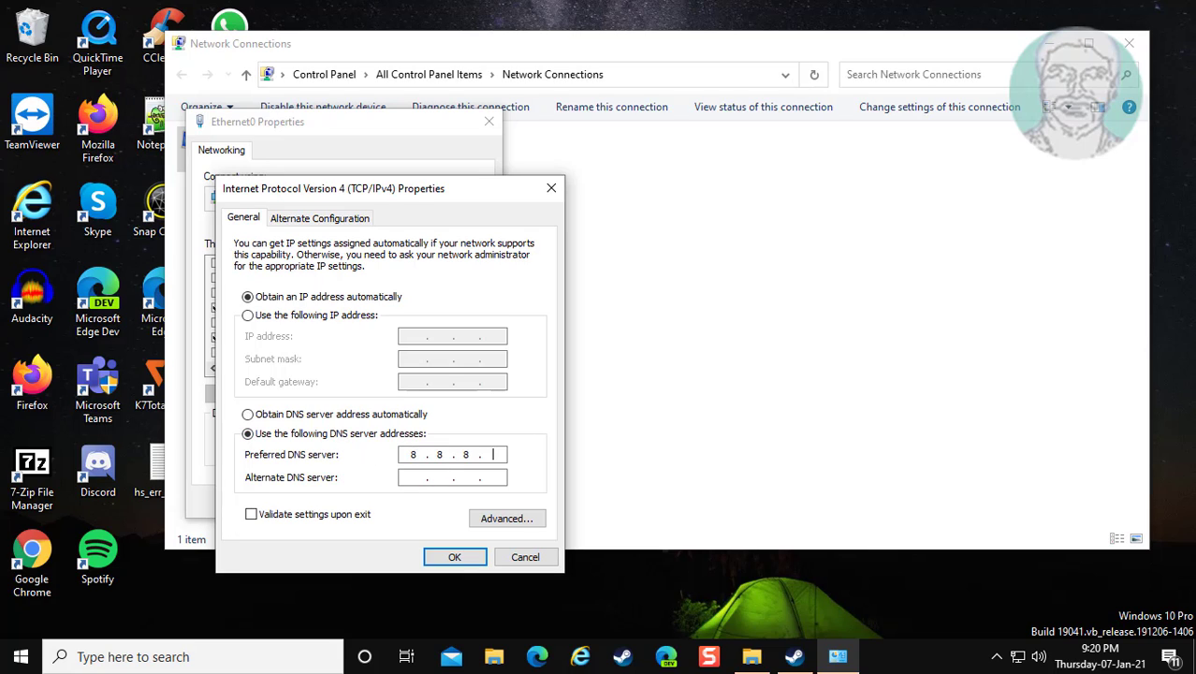
type("8")
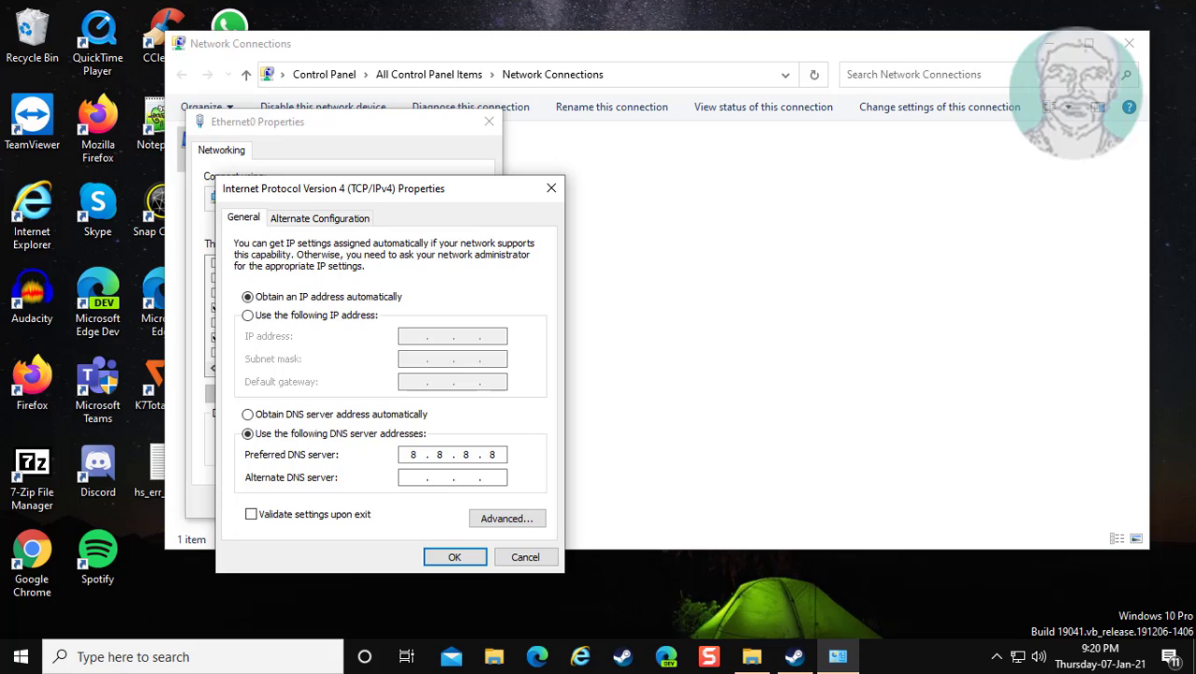
type("8.8")
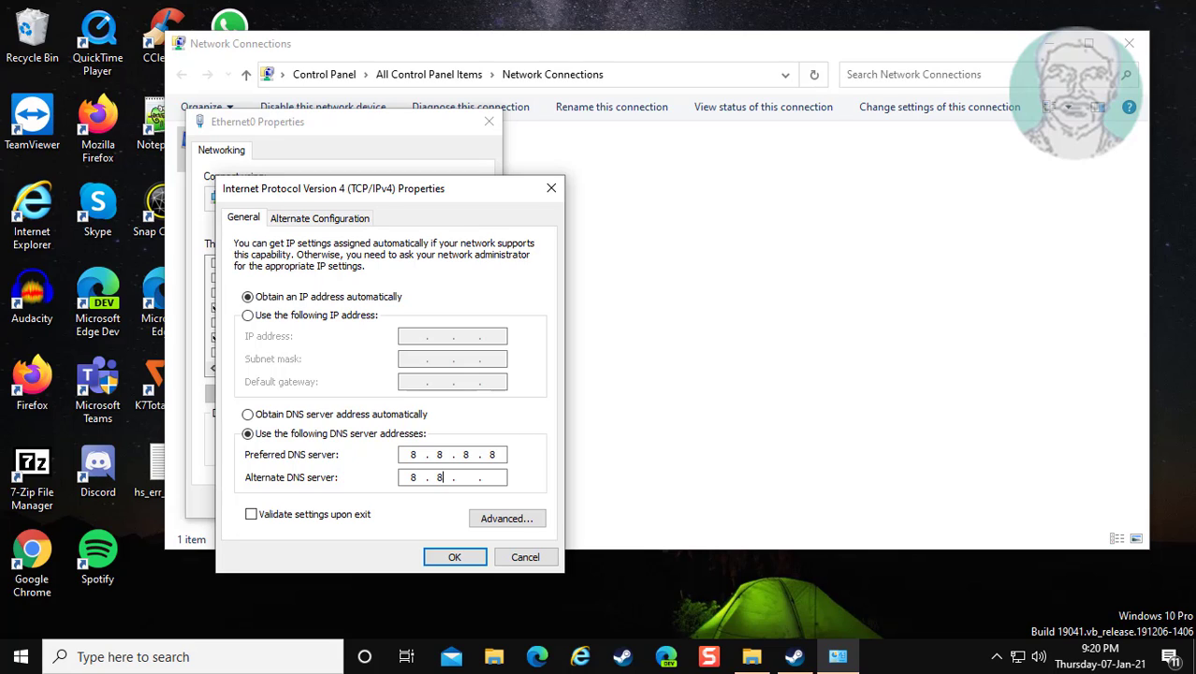
type("4.4")
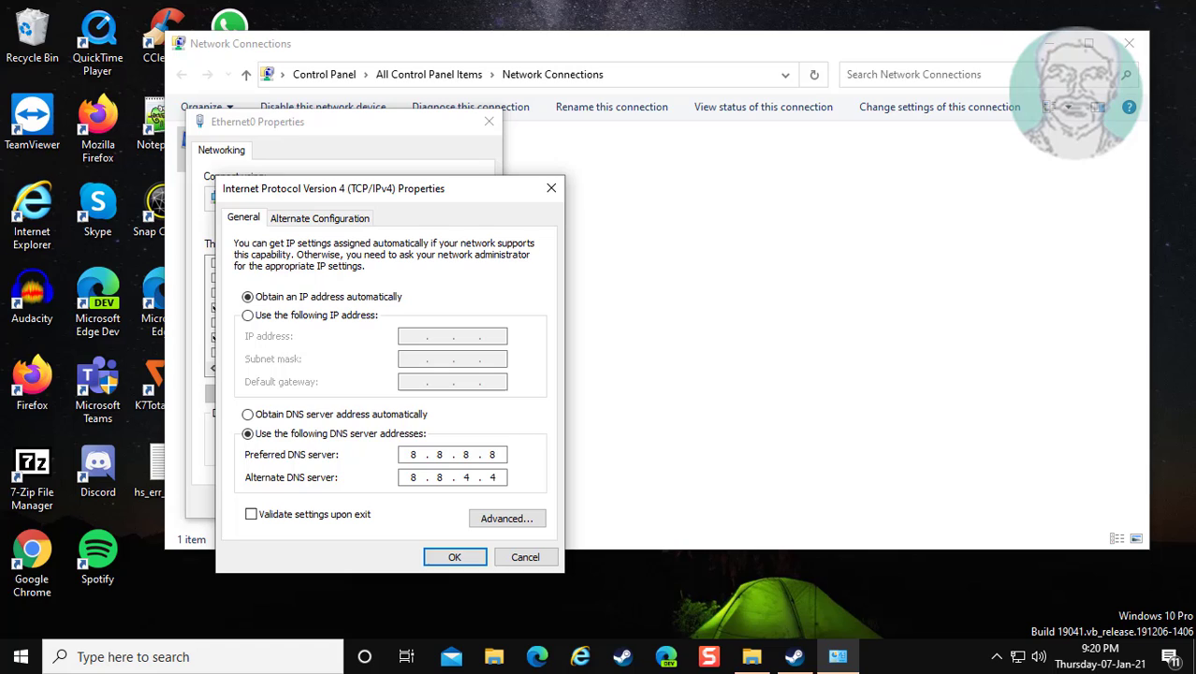
left_click(453, 558)
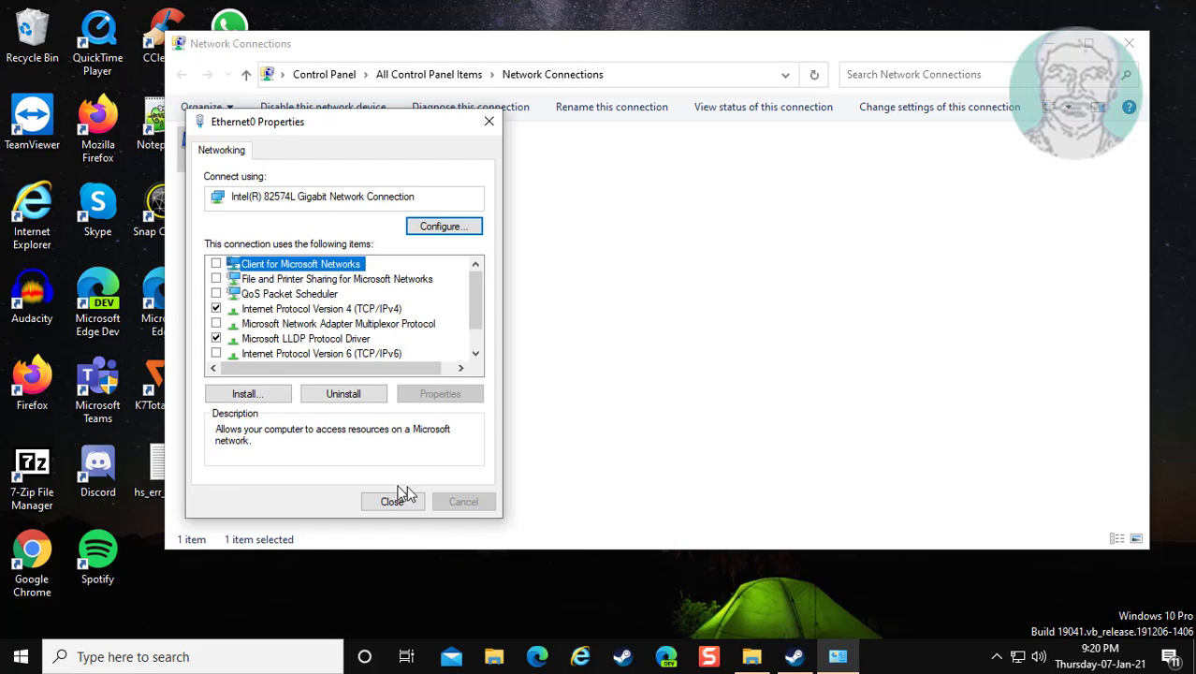
left_click(393, 502)
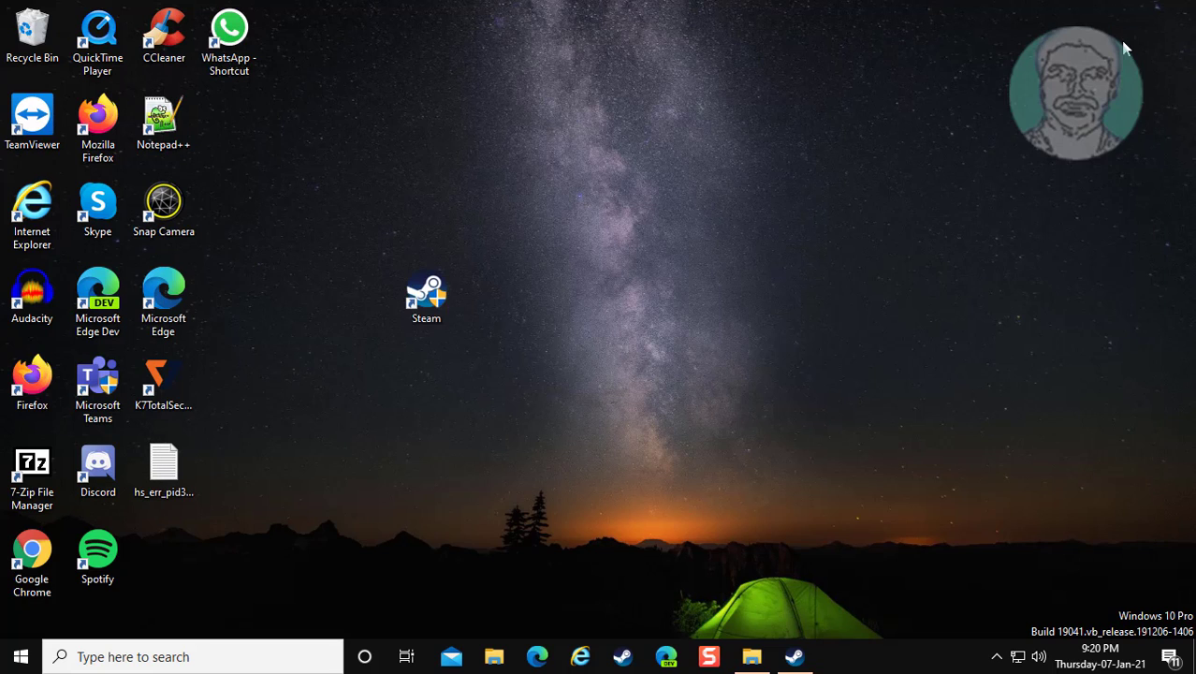
mouse_move(1127, 48)
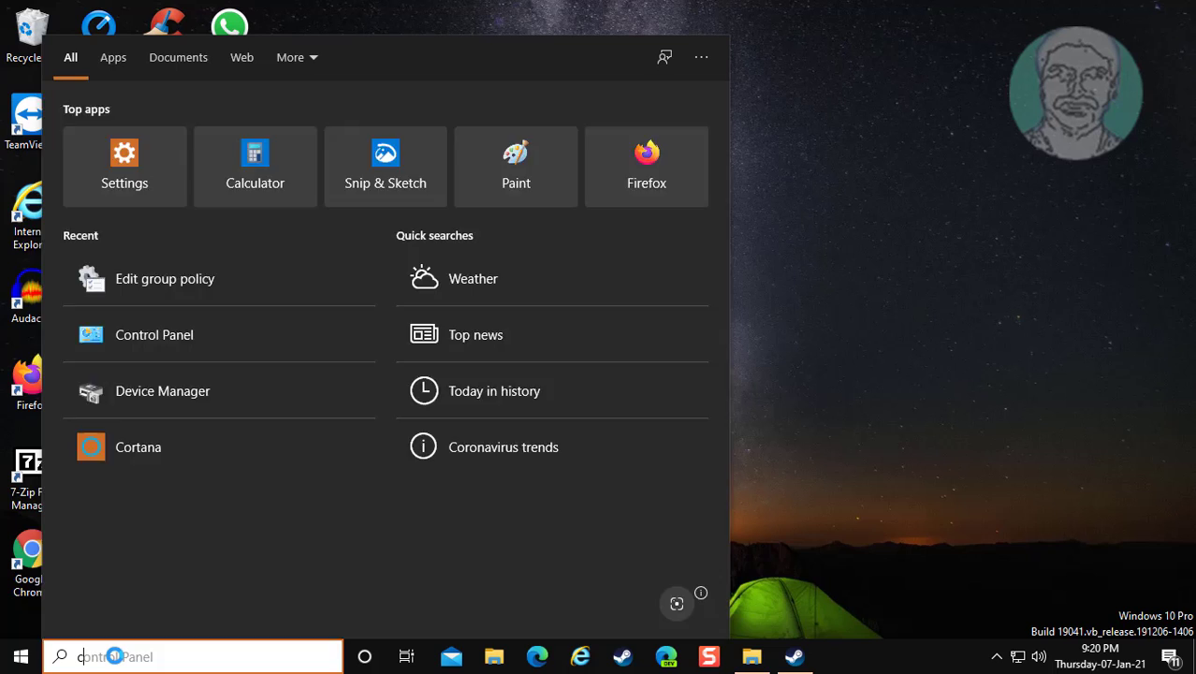
Search for cmd and launch Command Prompt with Run as administrator
type("cmd")
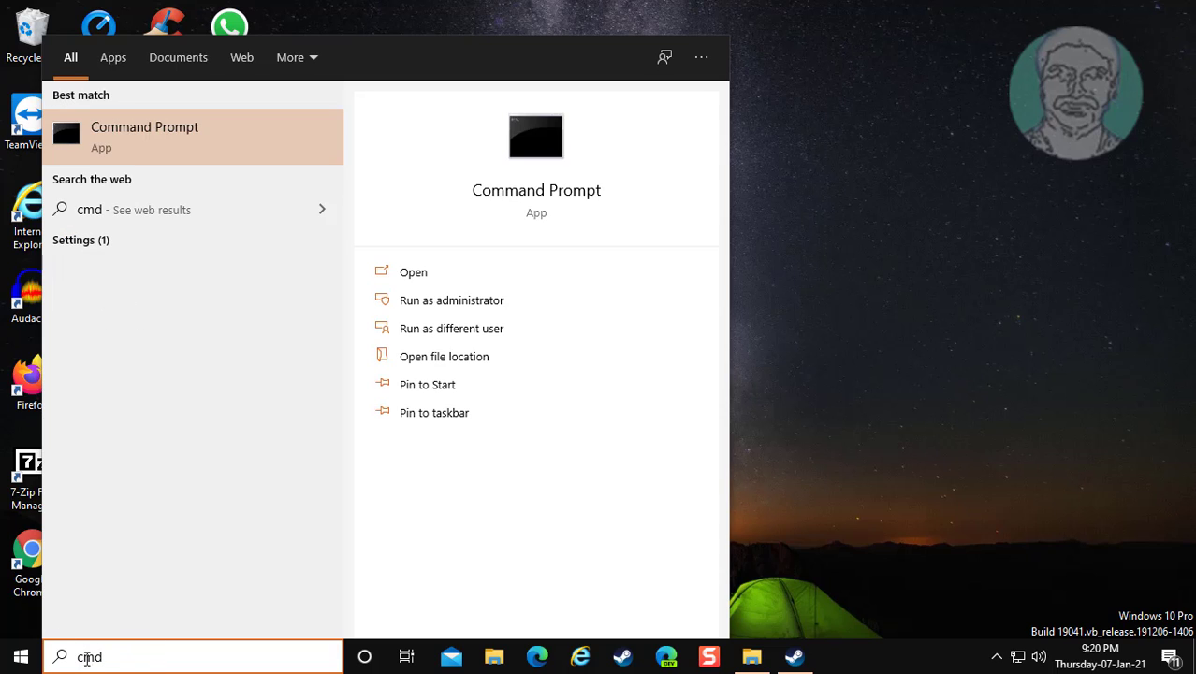
right_click(144, 135)
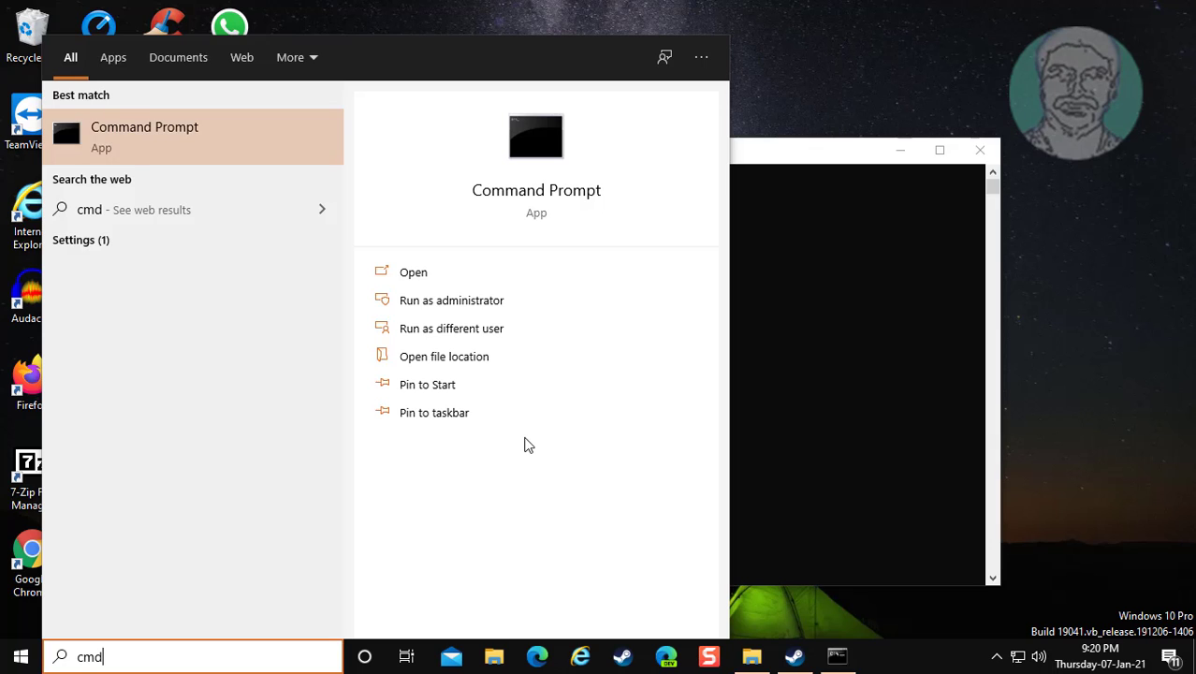
left_click(452, 299)
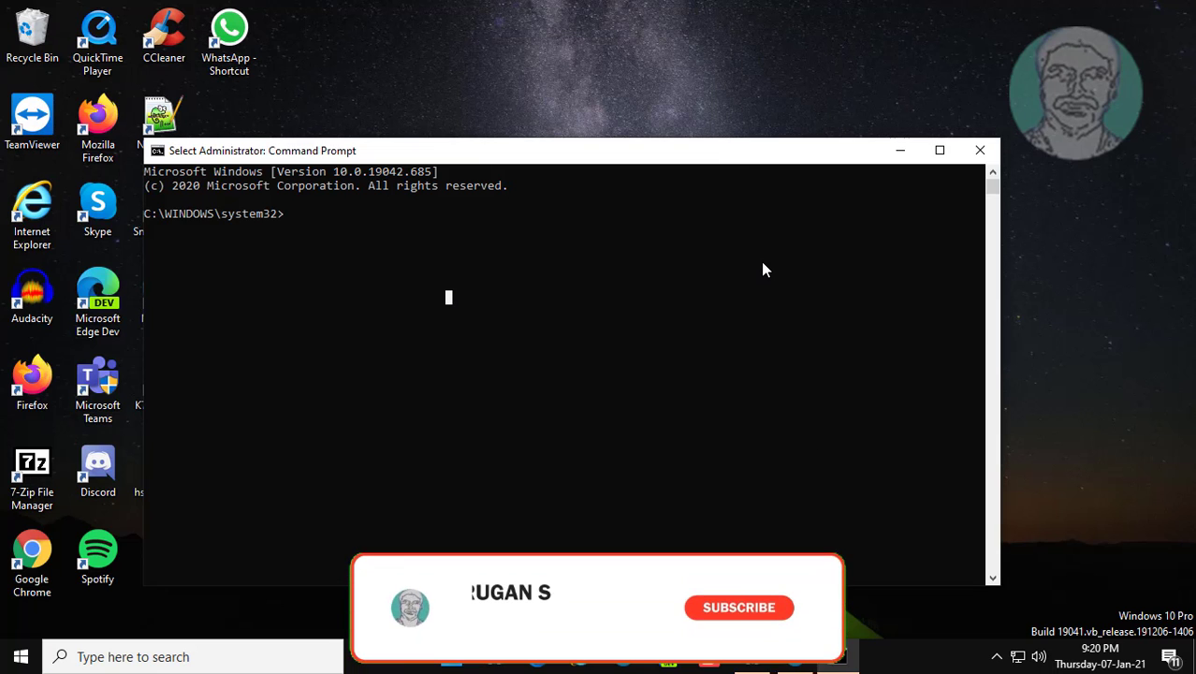
Run 'netsh winsock reset' in the administrator Command Prompt
type("netsh win")
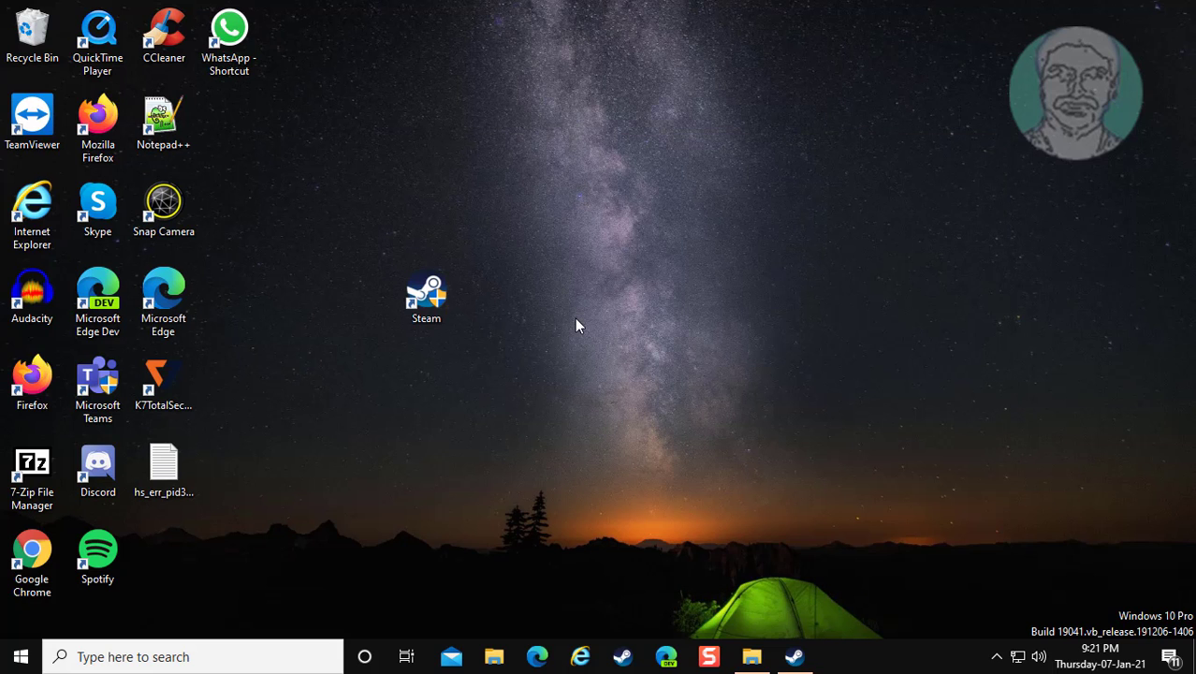
Open the Start menu and scroll its app list toward the power options
left_click(21, 655)
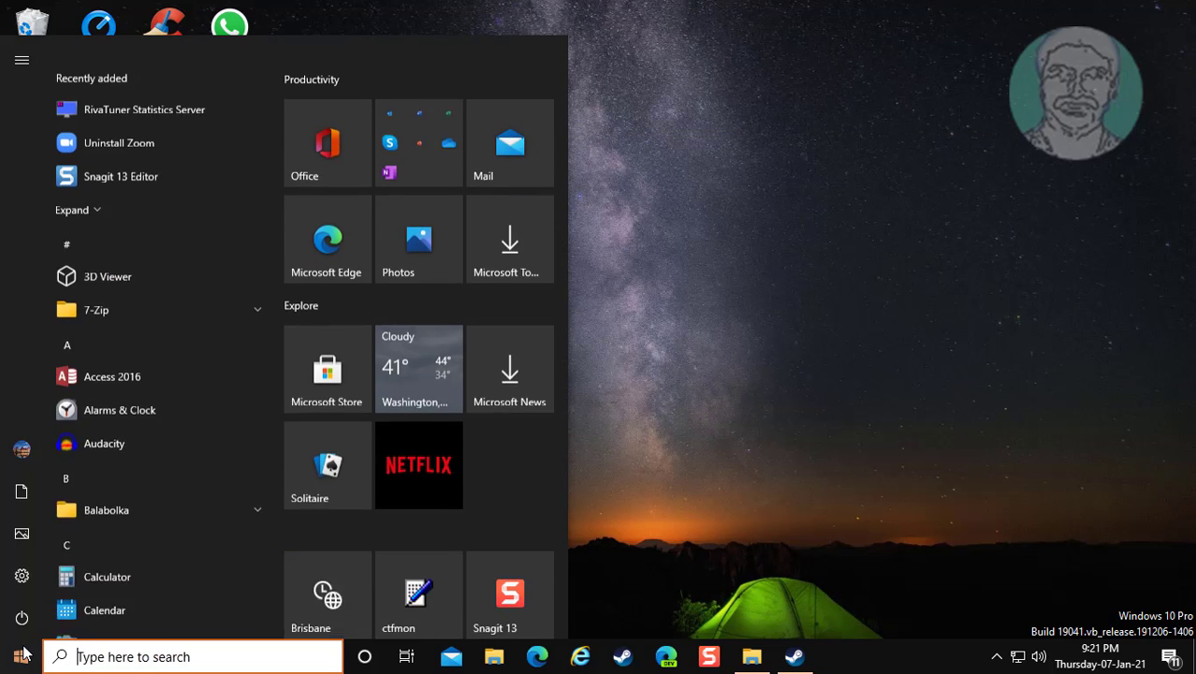
scroll("down", 3)
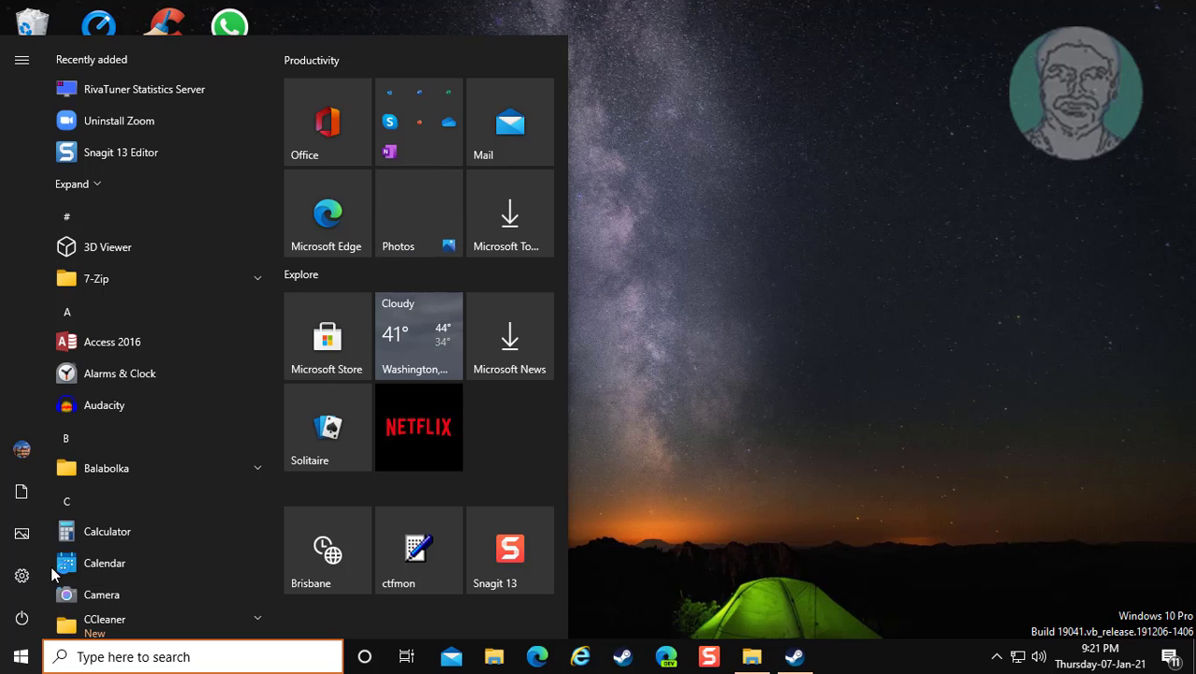